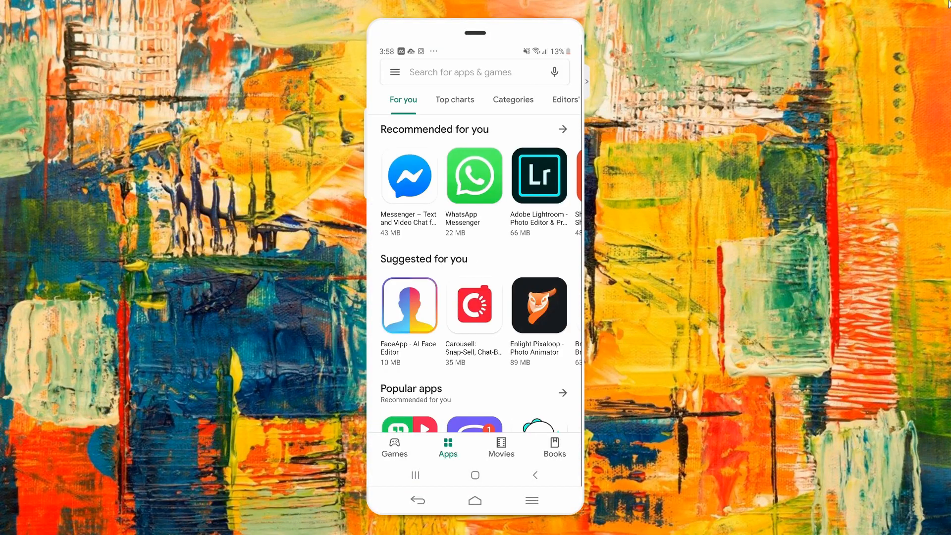
# Search the Play Store for 'beecut' and open the BeeCut video editor page
pyautogui.write('beecut')
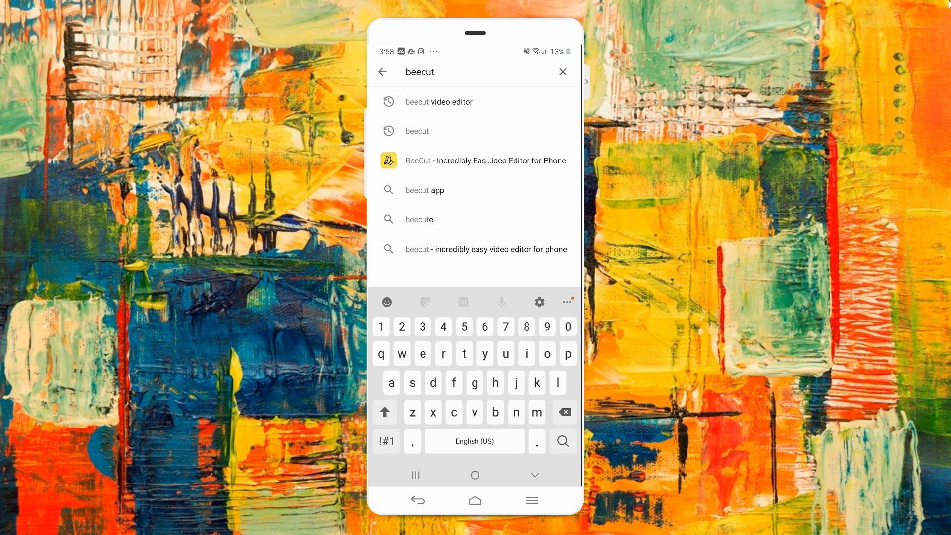
pyautogui.click(484, 160)
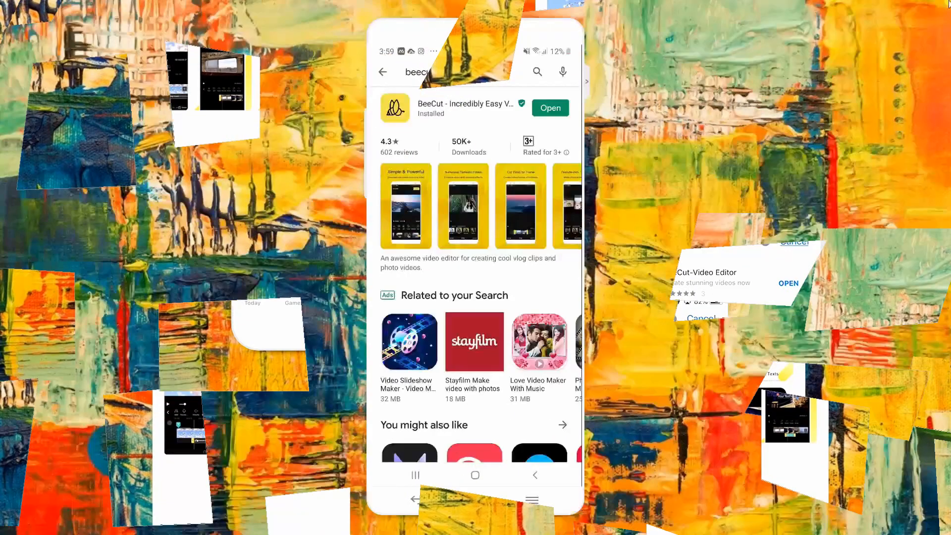
# Launch the installed BeeCut app from its Play Store page
pyautogui.click(549, 107)
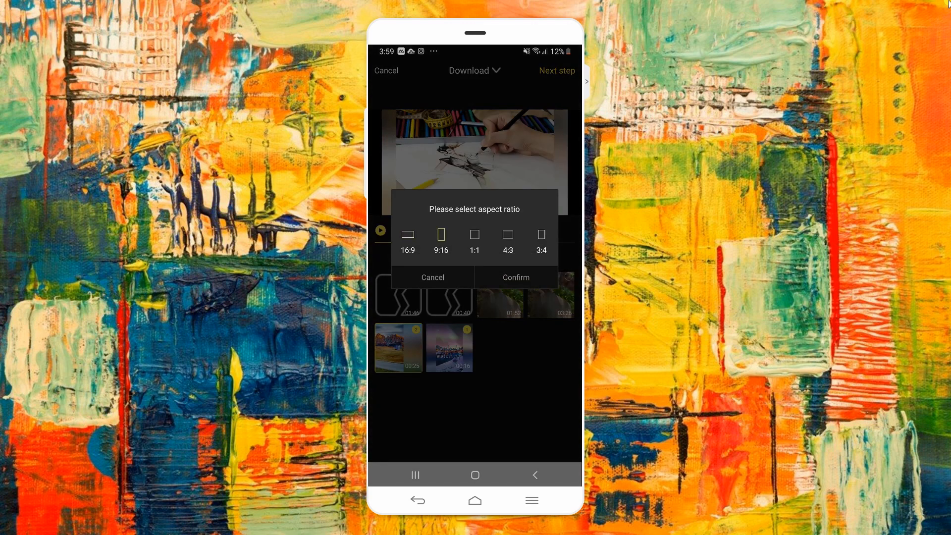
# Apply the vertical 9:16 aspect ratio and start exporting the video
pyautogui.click(516, 277)
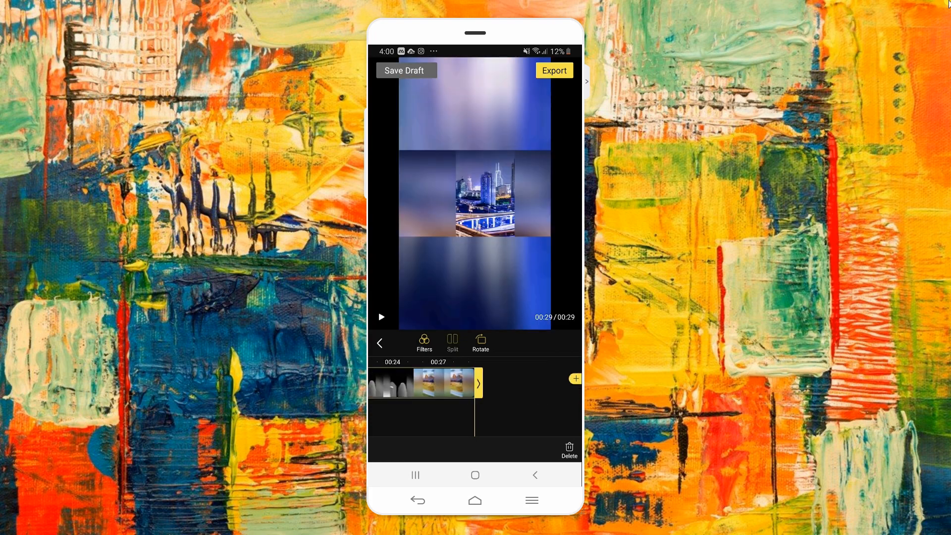
pyautogui.click(553, 70)
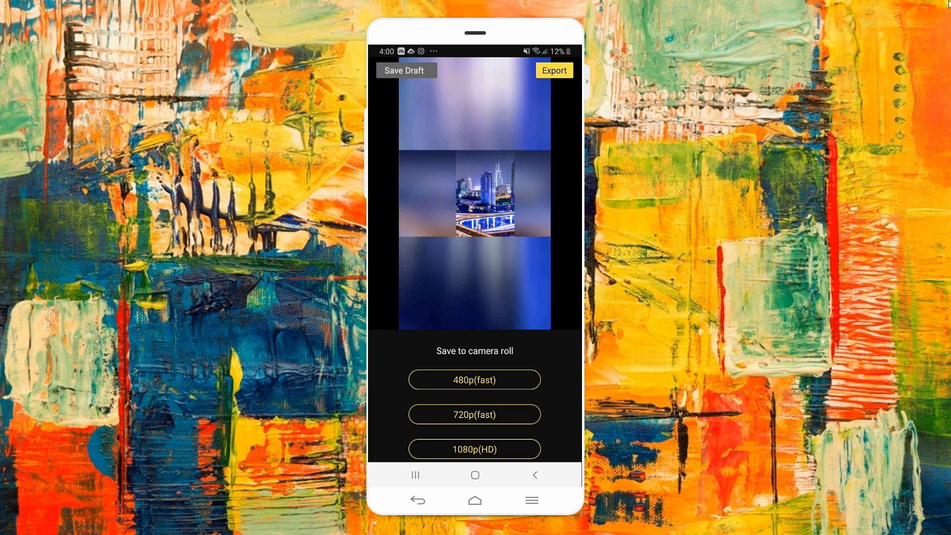